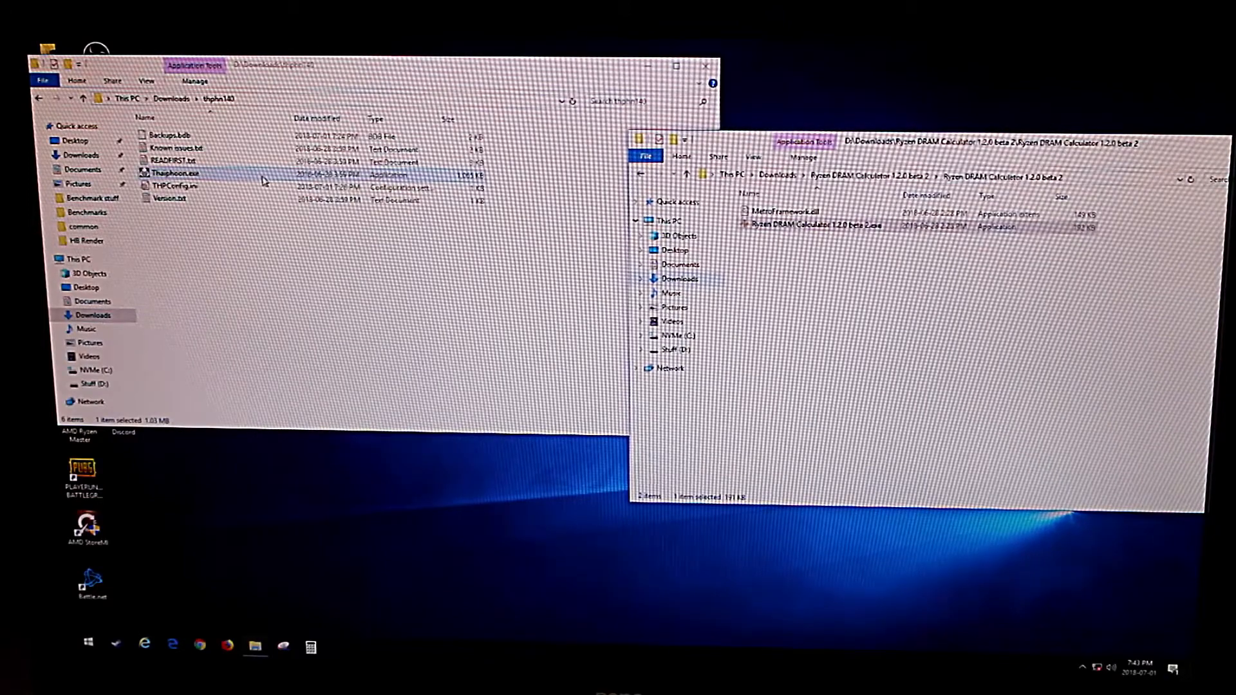
Launch Thaiphoon.exe and read the installed module's SPD data into an XMP timing report
double_click(170, 173)
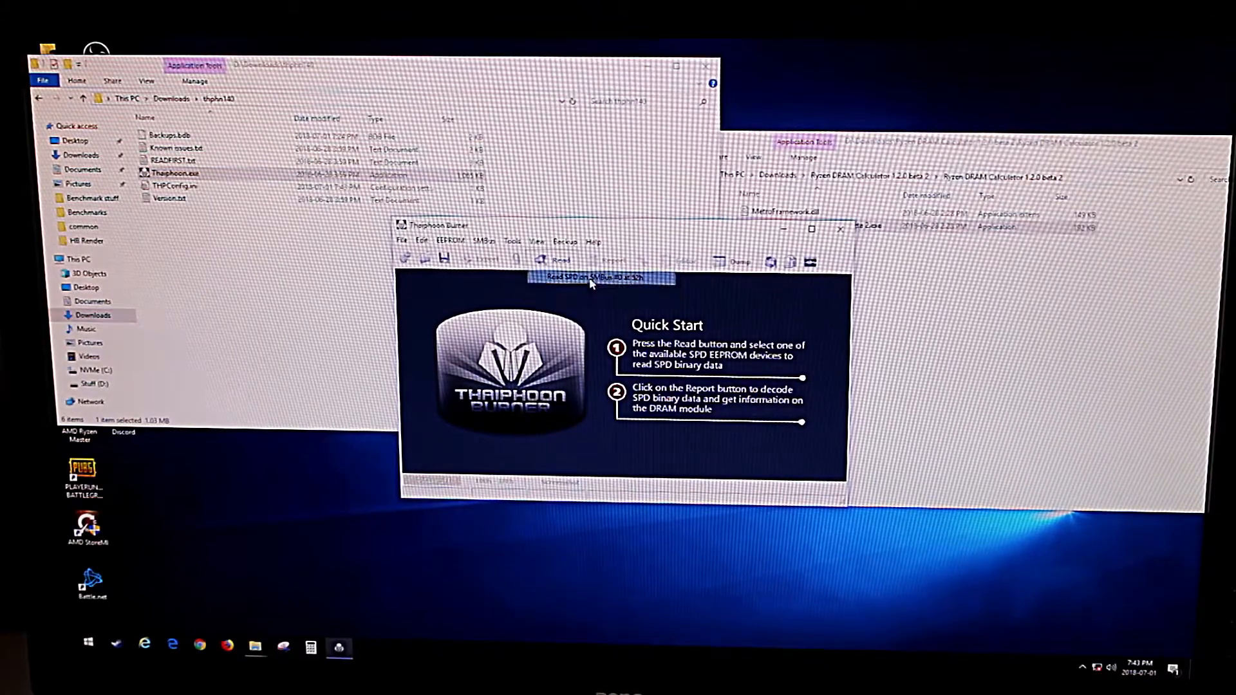
click(558, 261)
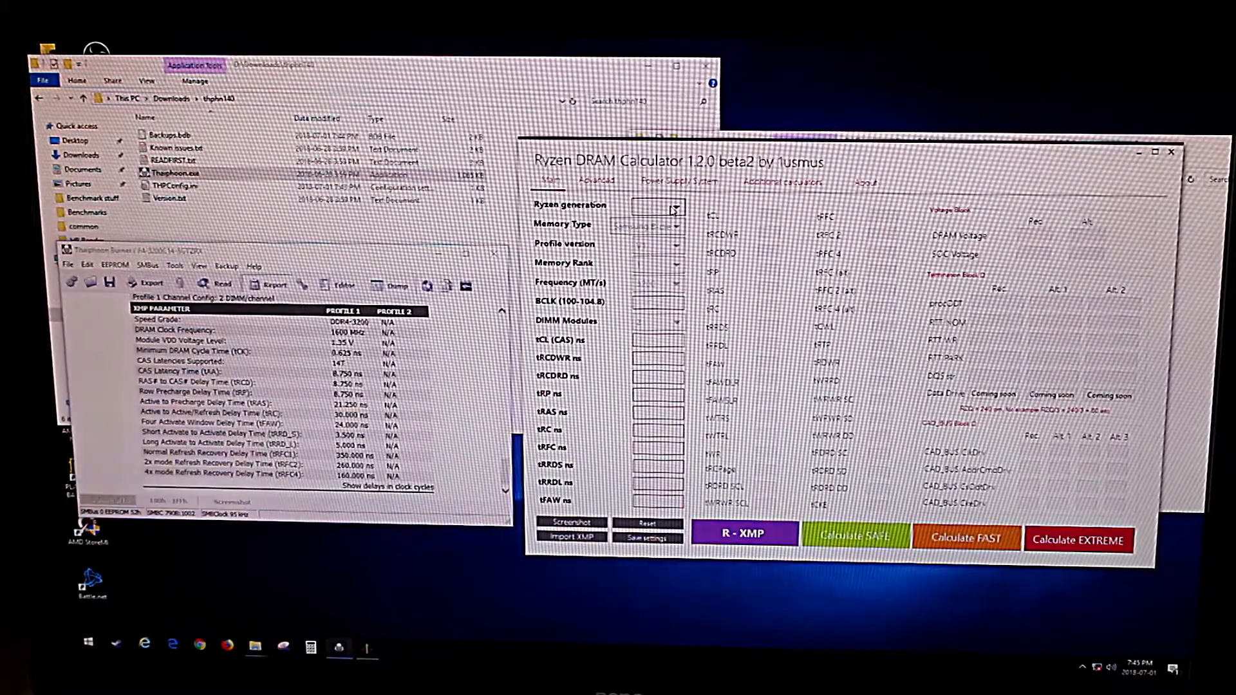
Choose ZEN+ as the Ryzen generation and V1 as the profile version
click(673, 224)
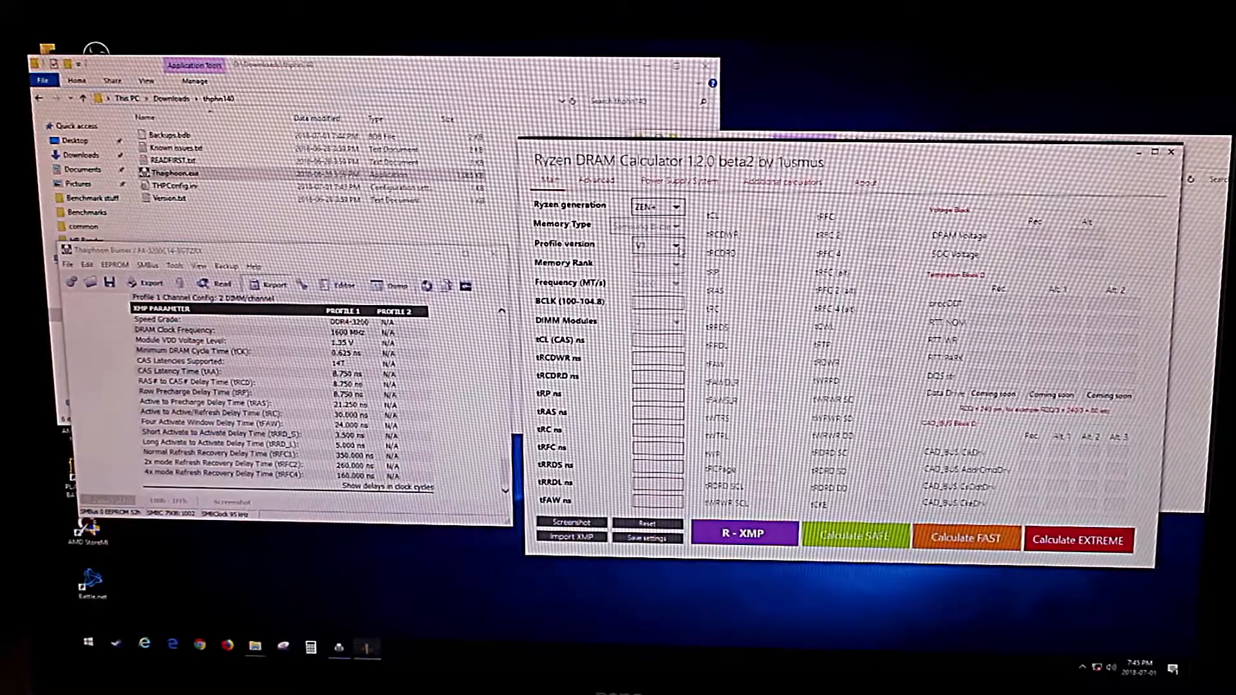
click(678, 243)
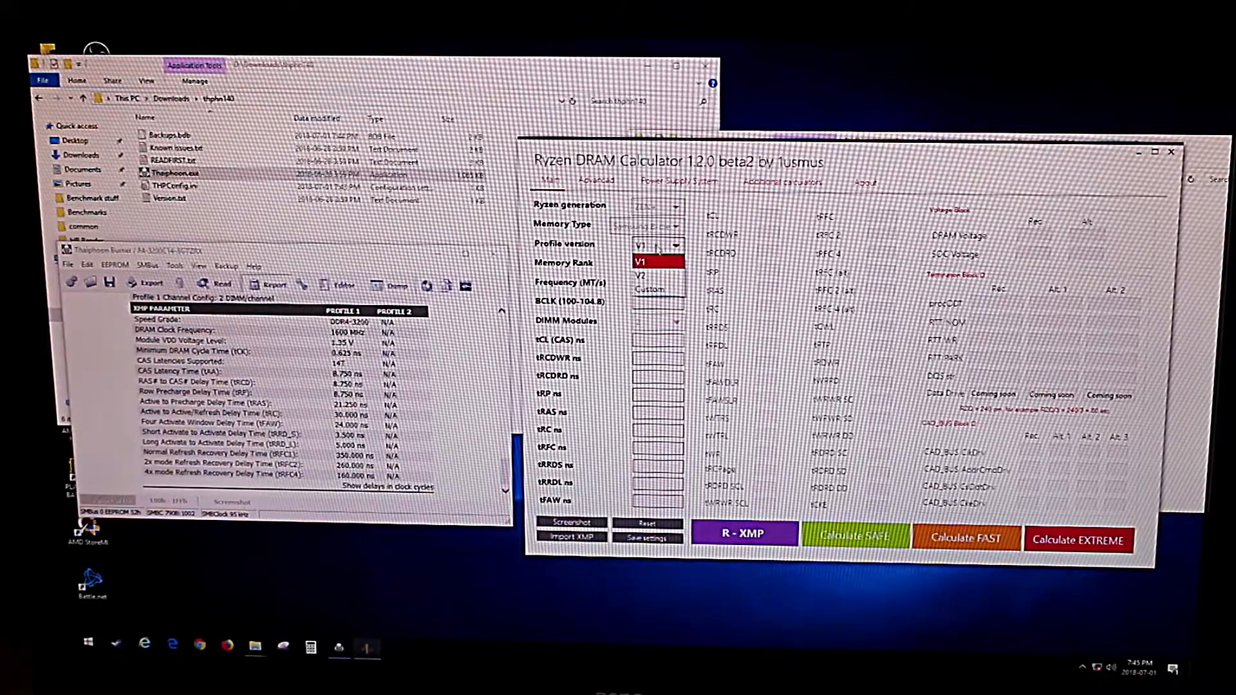
click(646, 276)
text(21.25)
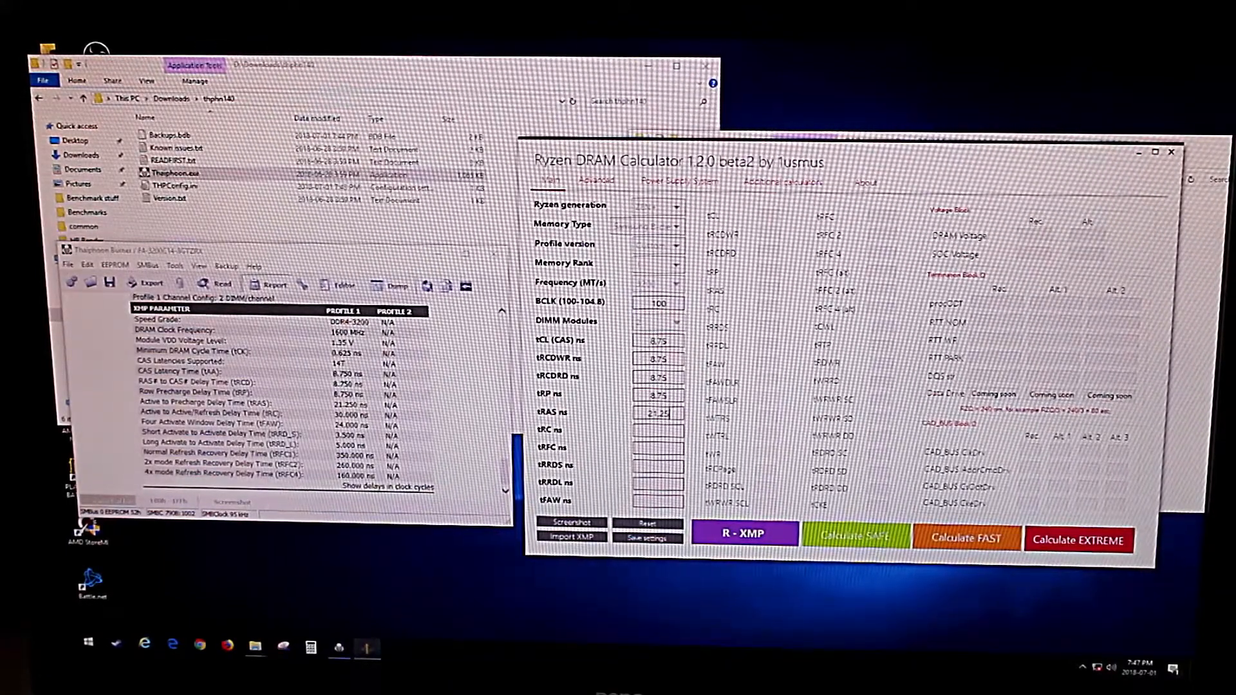
Enter BCLK 100 and the XMP ns timings from tCL 8.75 through tRC, tRFC, tRRDS/L and tFAW 24
click(656, 430)
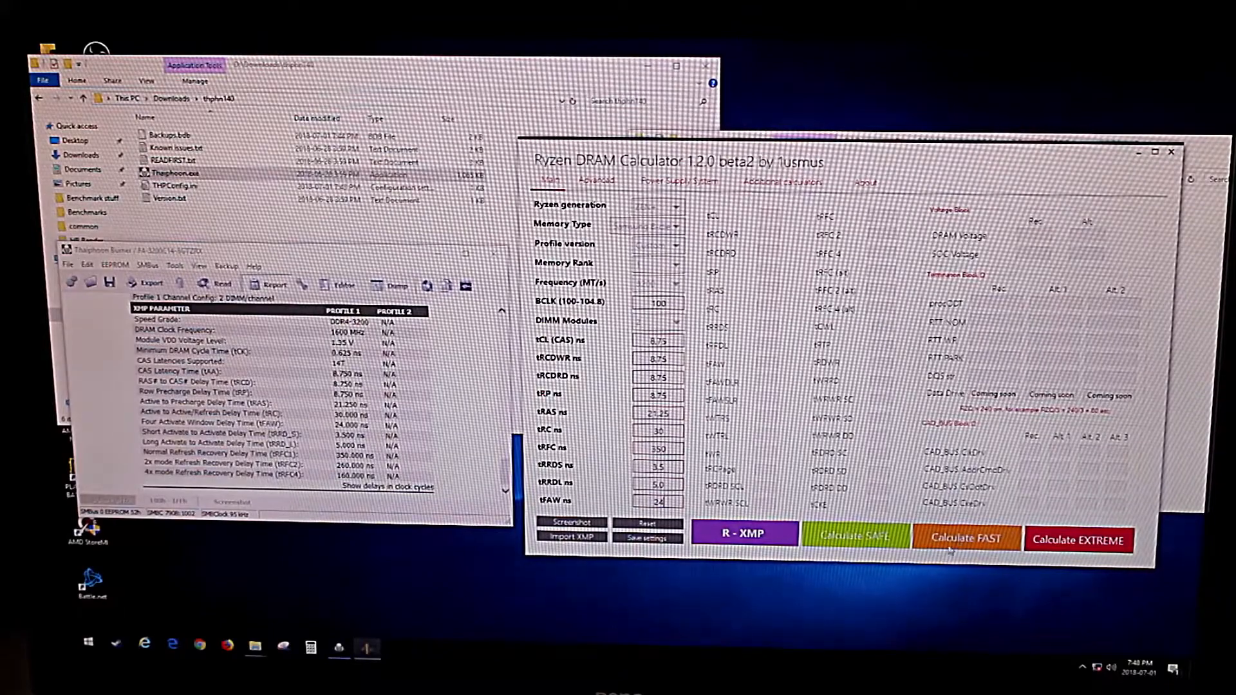
Calculate the SAFE preset, then the FAST preset, and bring up the MSI Click BIOS 5 home screen
click(855, 535)
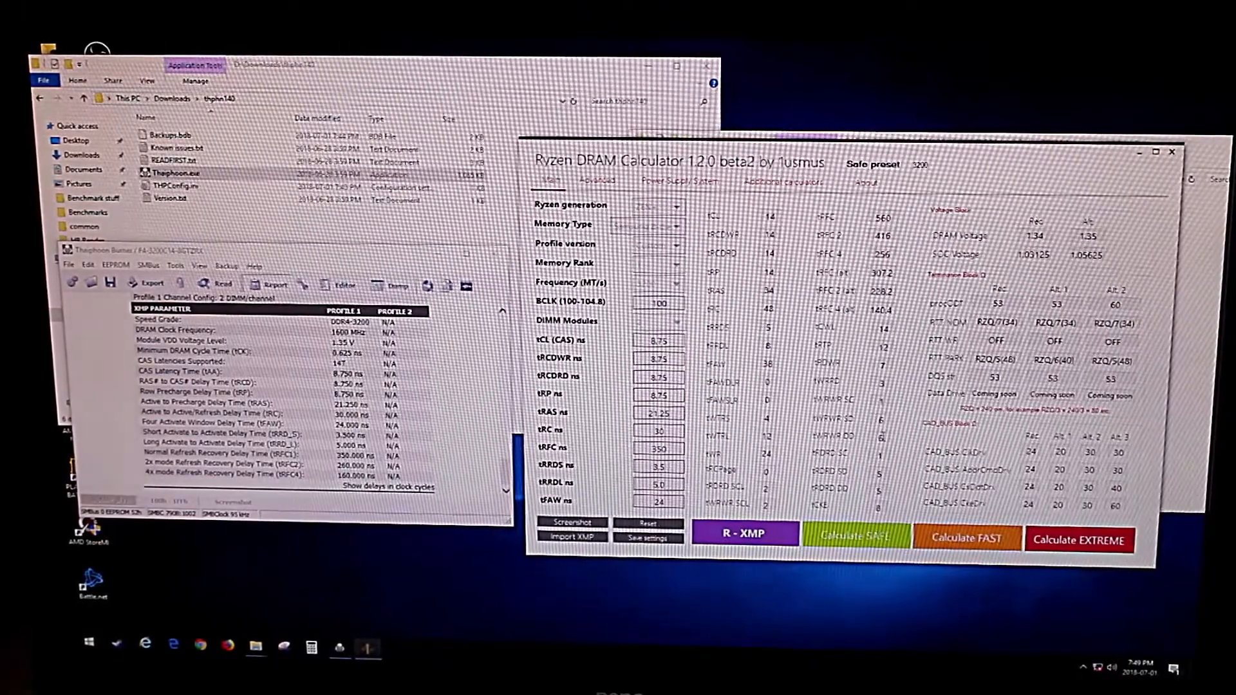
click(967, 535)
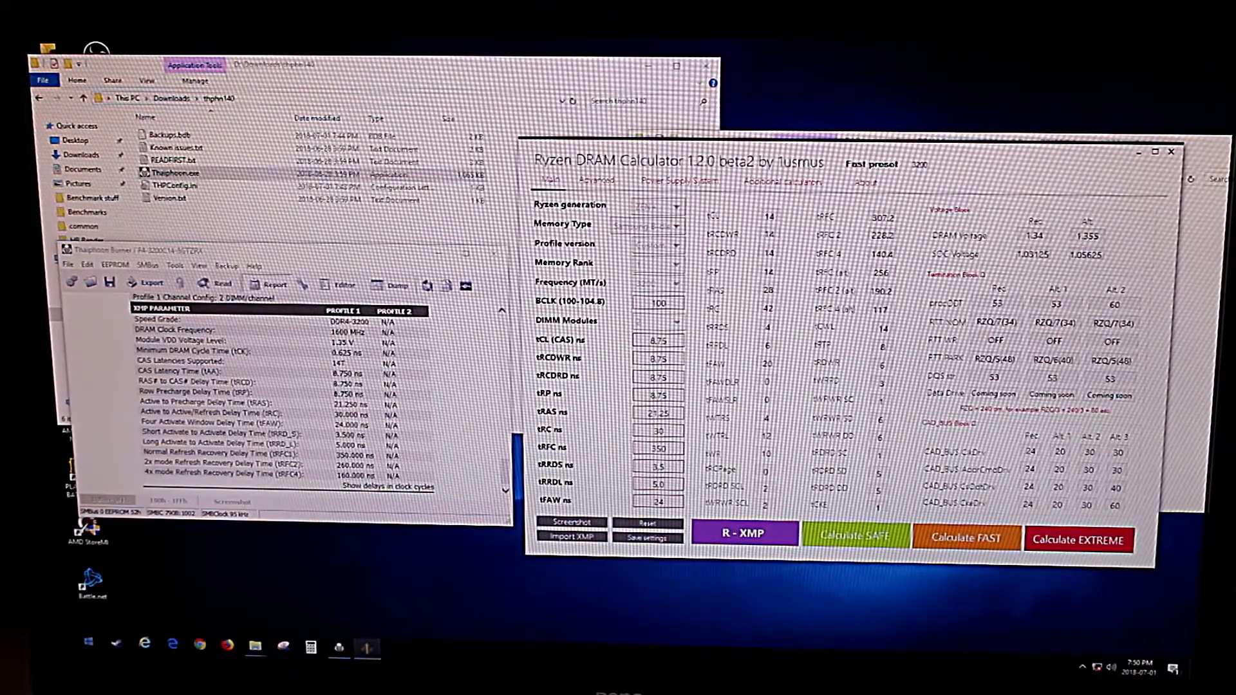
click(86, 640)
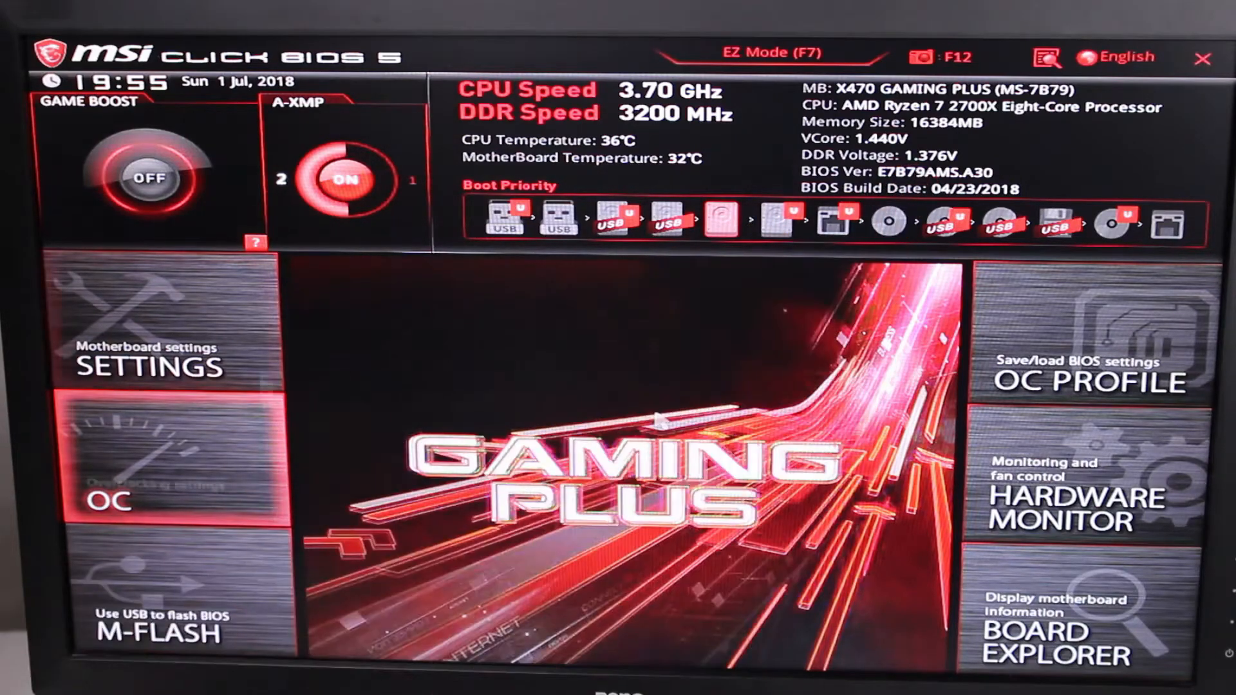
Go to the OC page and set DRAM Frequency to DDR4-3200 with A-XMP Profile 2
click(157, 489)
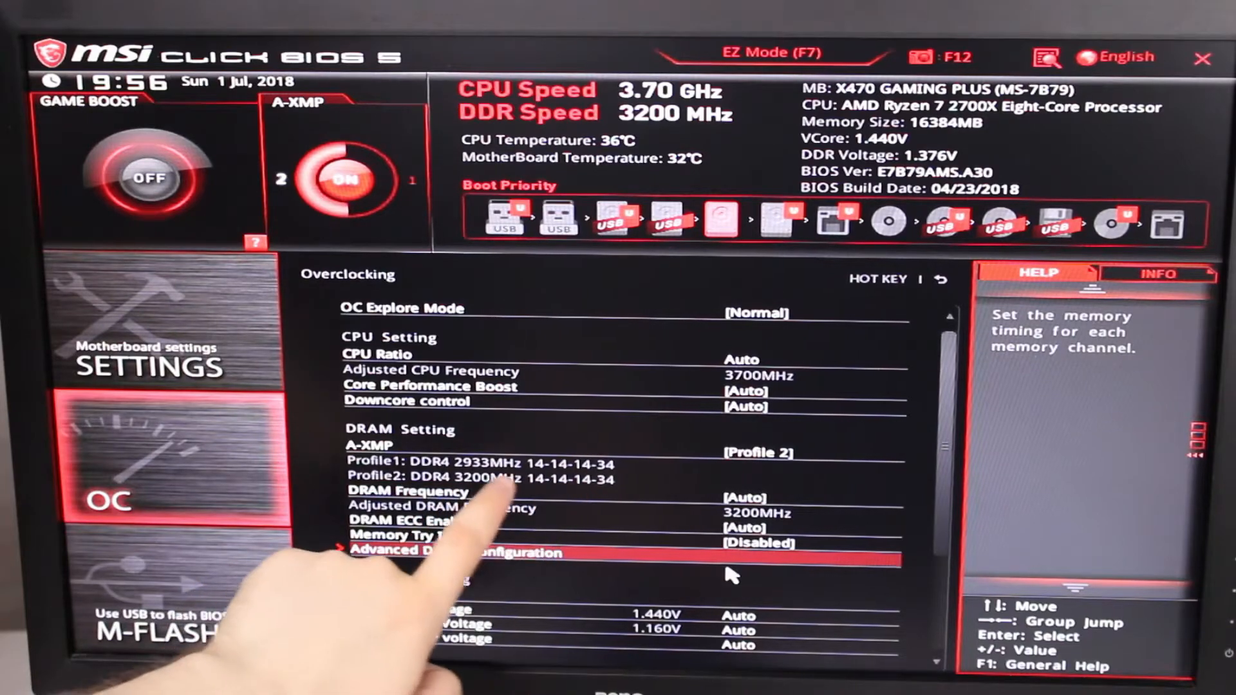
key(up)
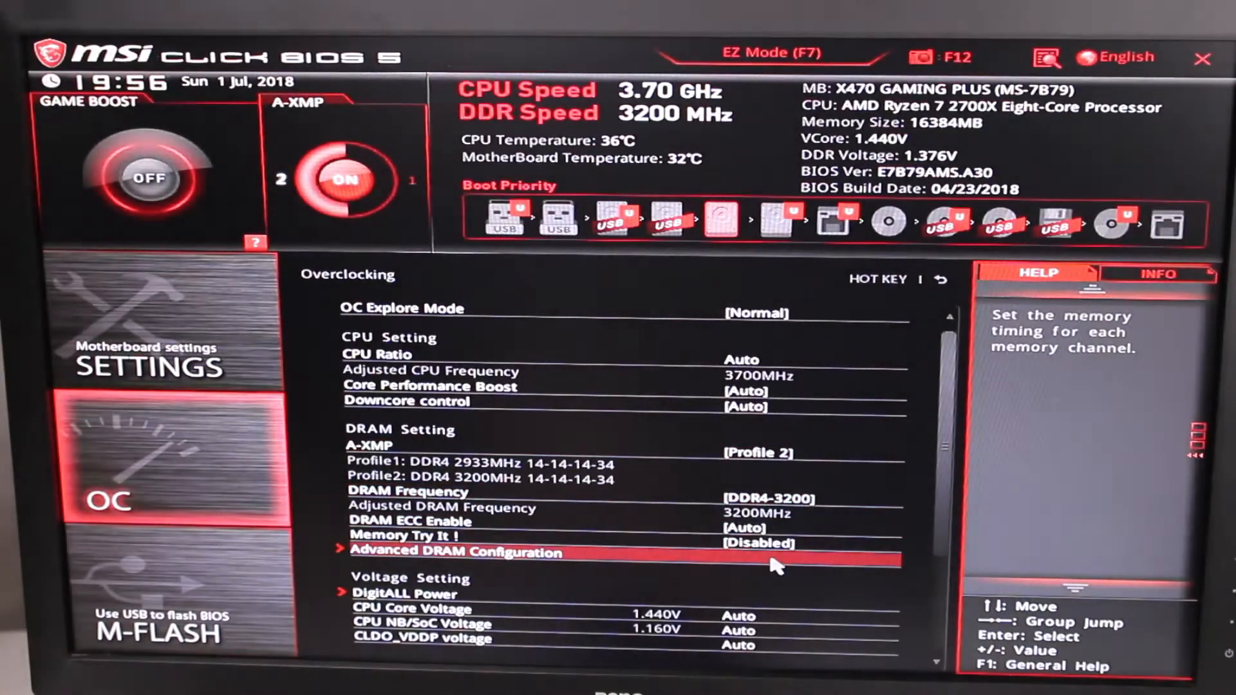
In Advanced DRAM Configuration set calculated sub-timings: tRC 48, tRFC 560, tWR, and turn-around tRDRDSD 5
click(456, 552)
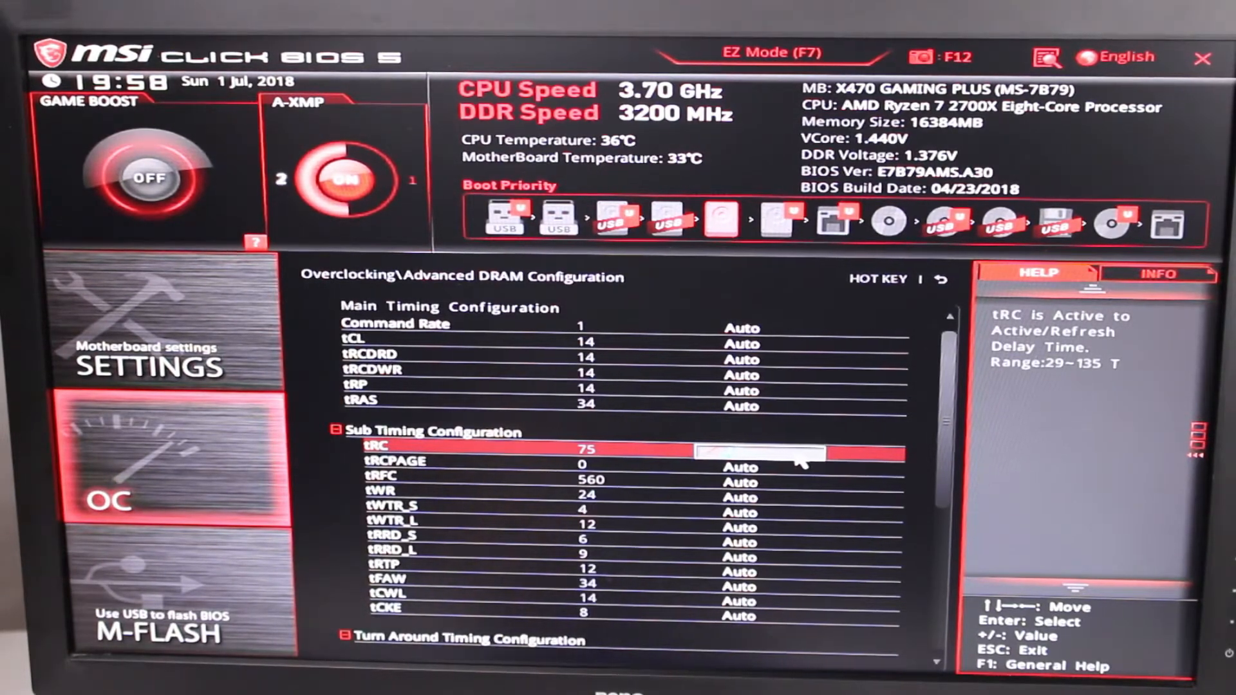
key(Down)
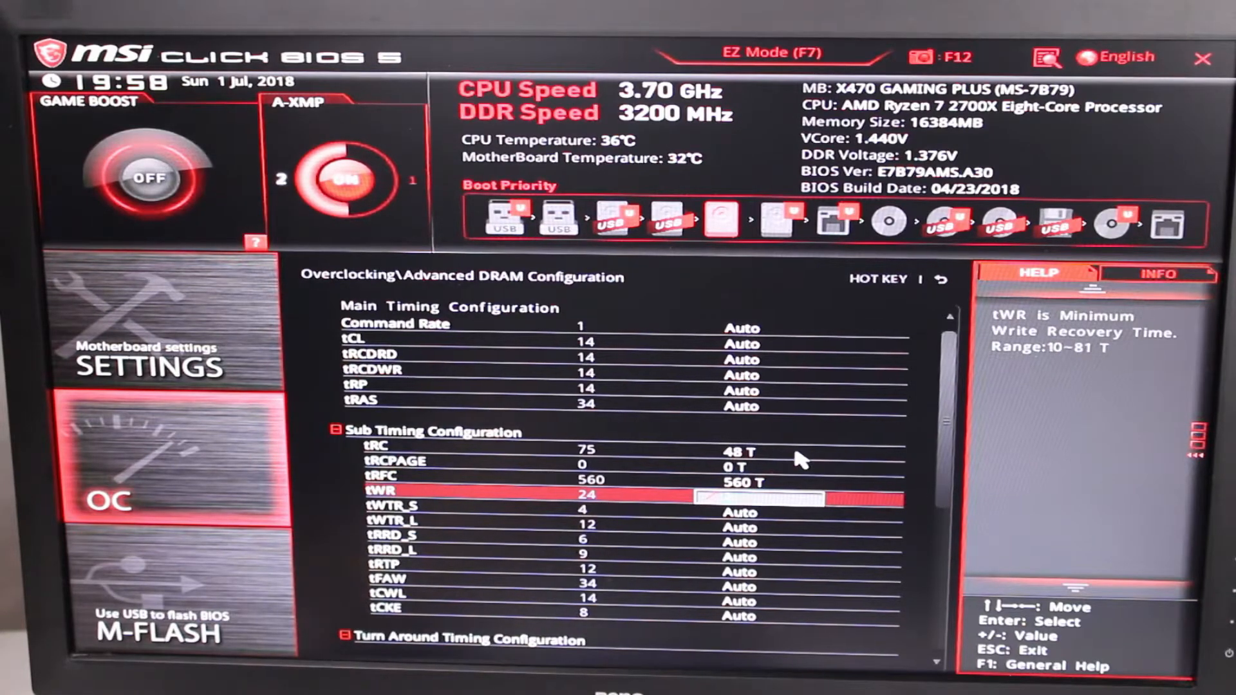
key(down)
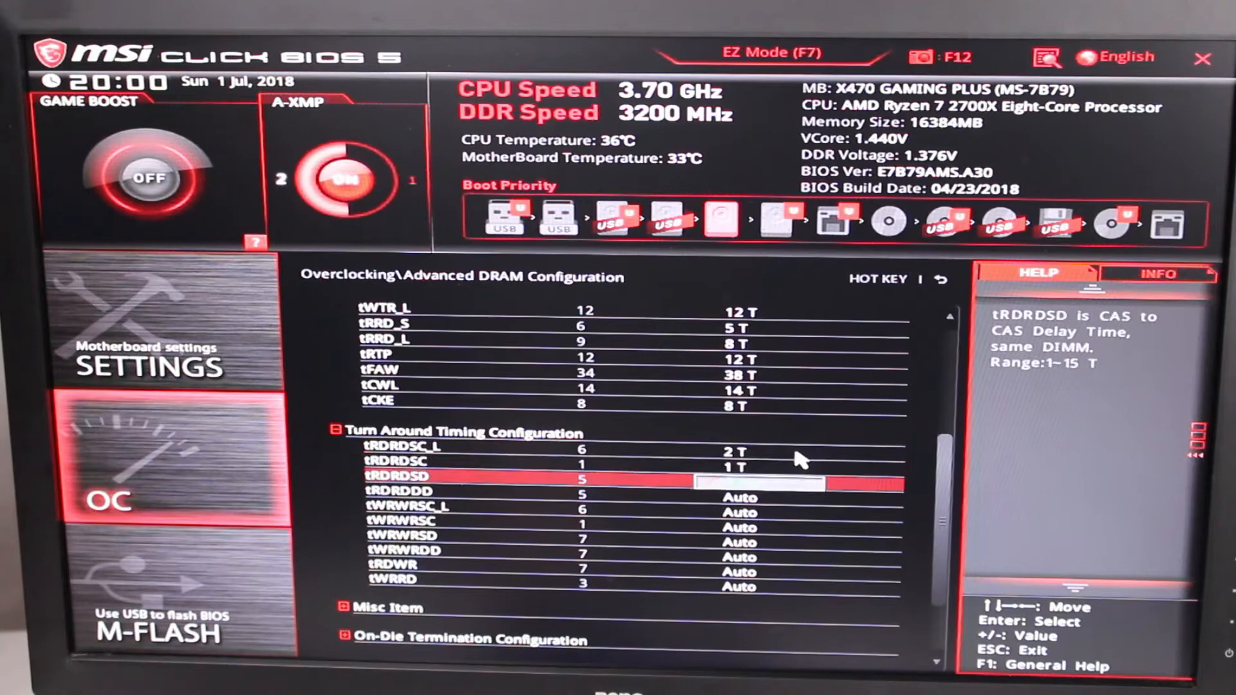
key(down)
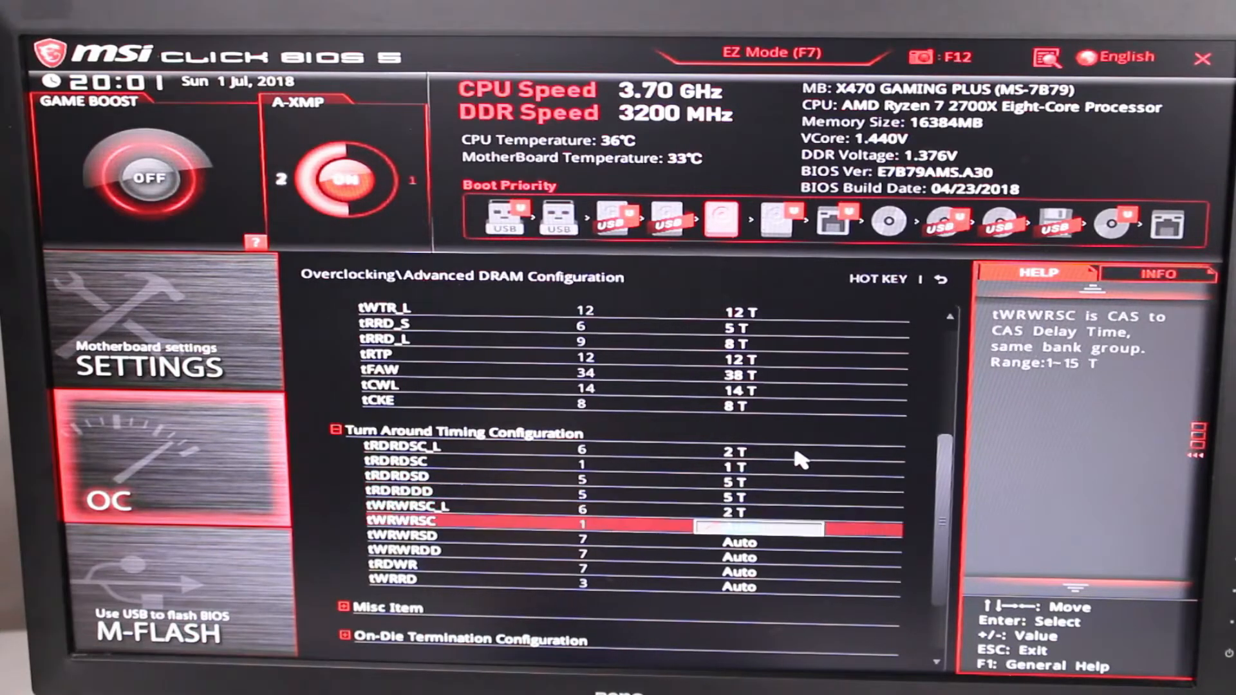